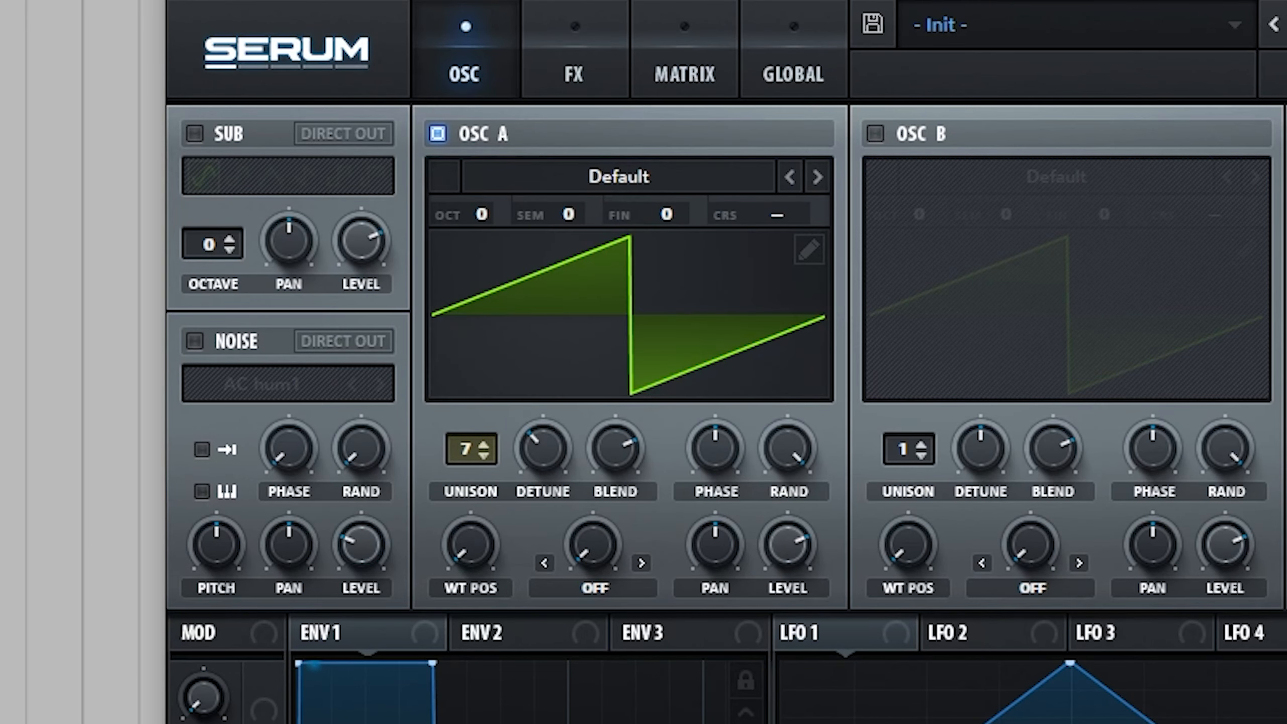
# Shape ENV 1 as a pluck: sustain to -inf dB, decay ~352 ms, release ~94 ms
pyautogui.scroll(-3)
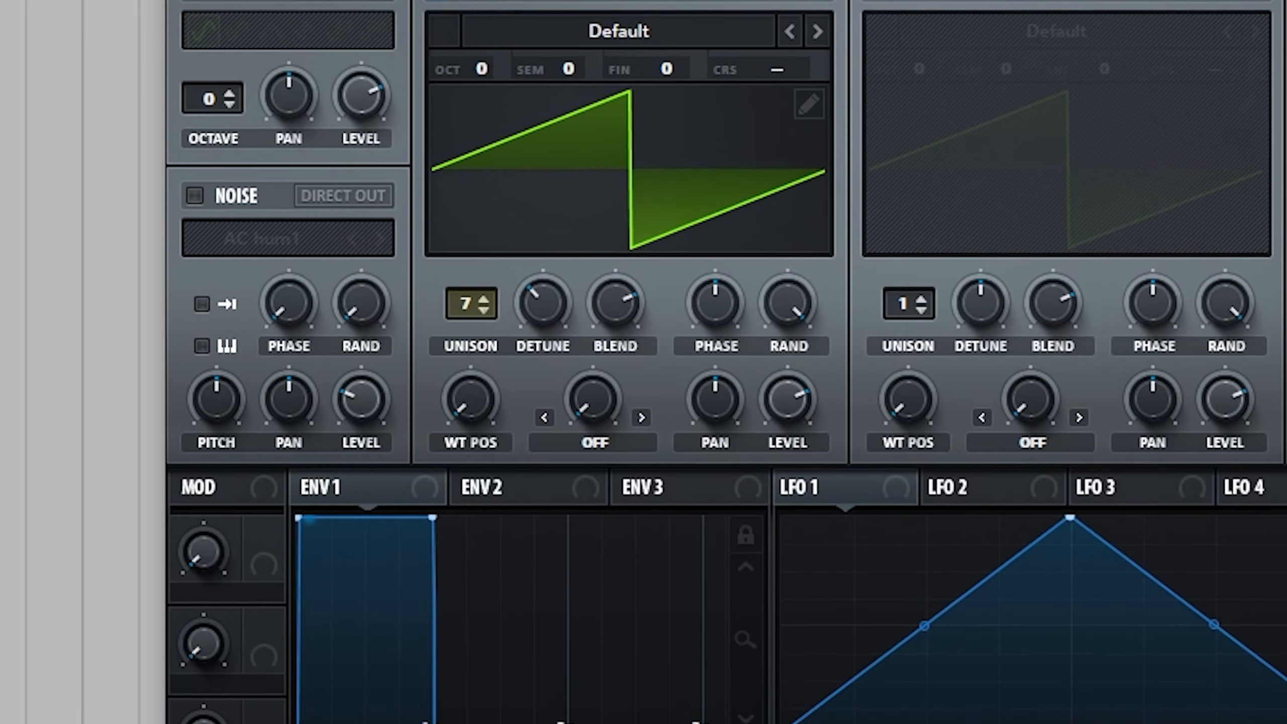
pyautogui.scroll(-3)
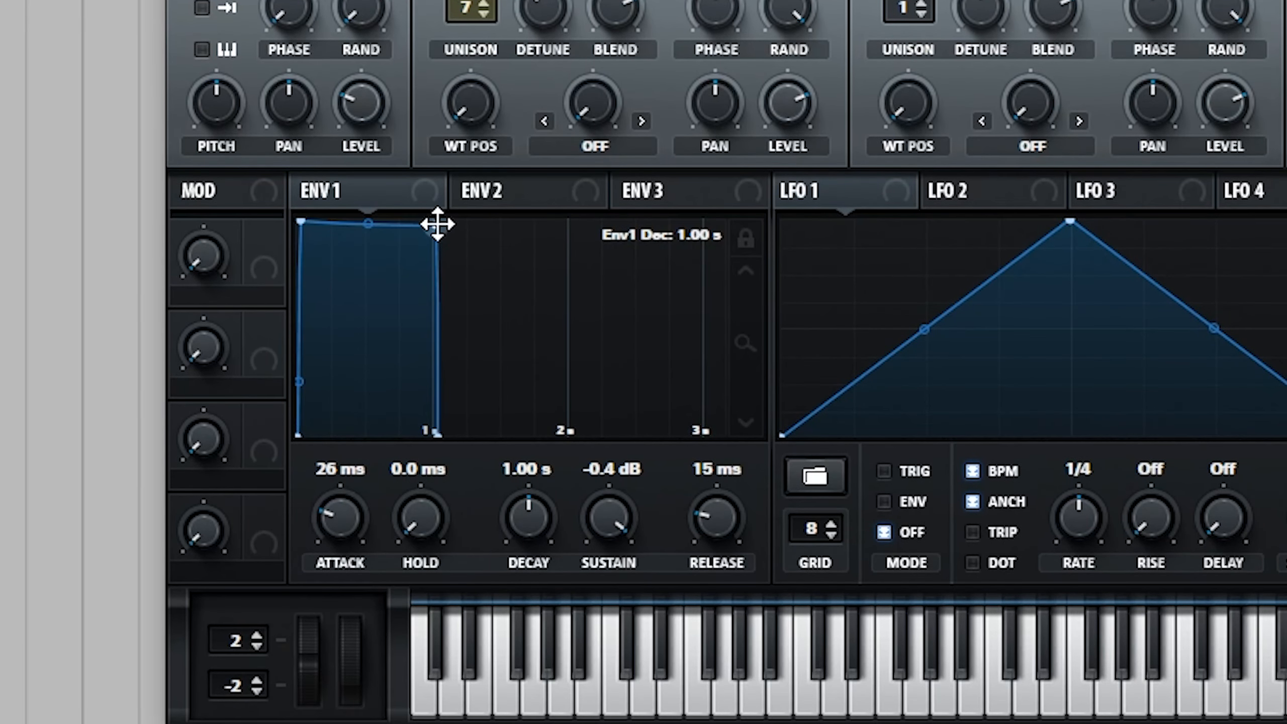
pyautogui.moveTo(435, 230); pyautogui.dragTo(365, 431)
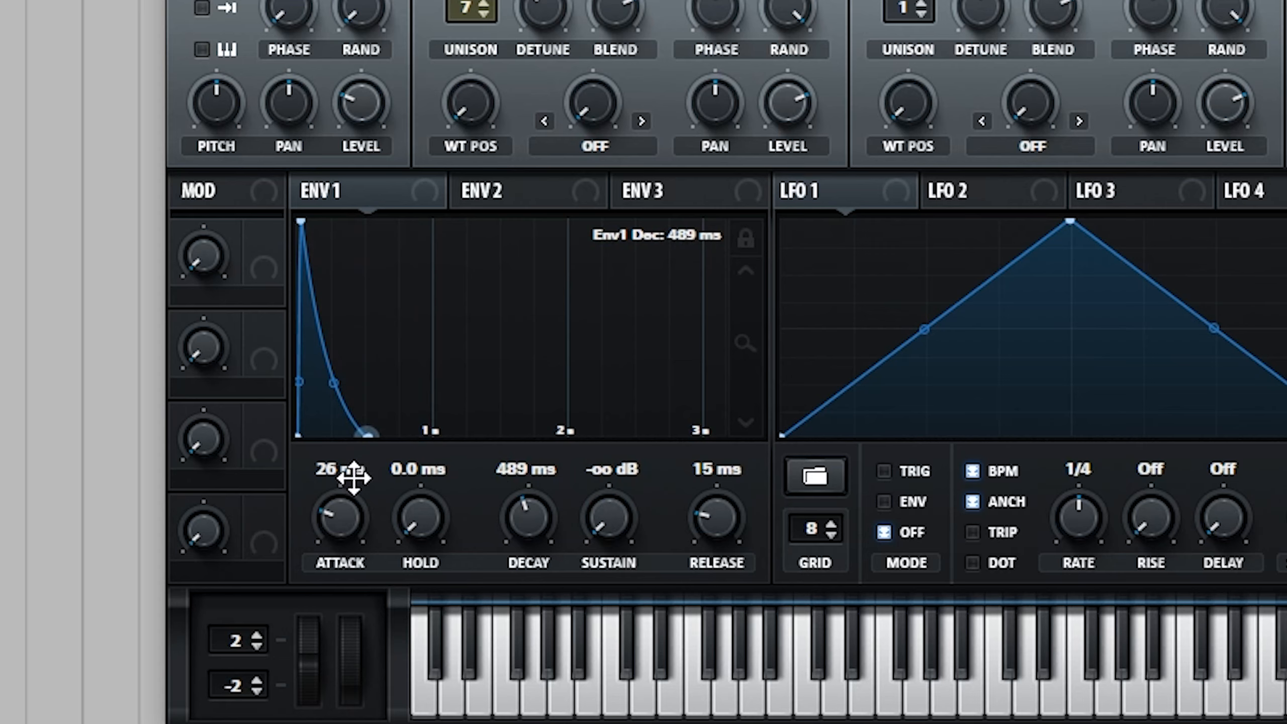
pyautogui.moveTo(330, 384); pyautogui.dragTo(319, 399)
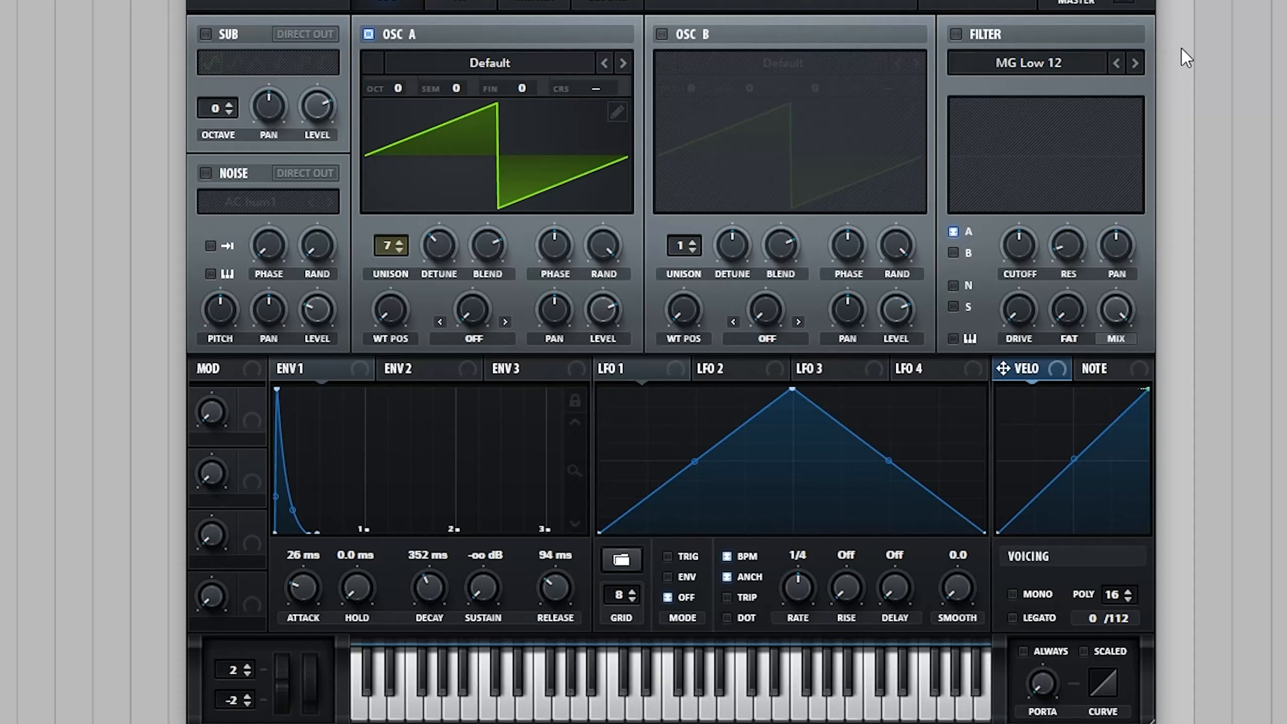
# Switch to the FX page to reach the effects rack and reverb
pyautogui.click(441, 31)
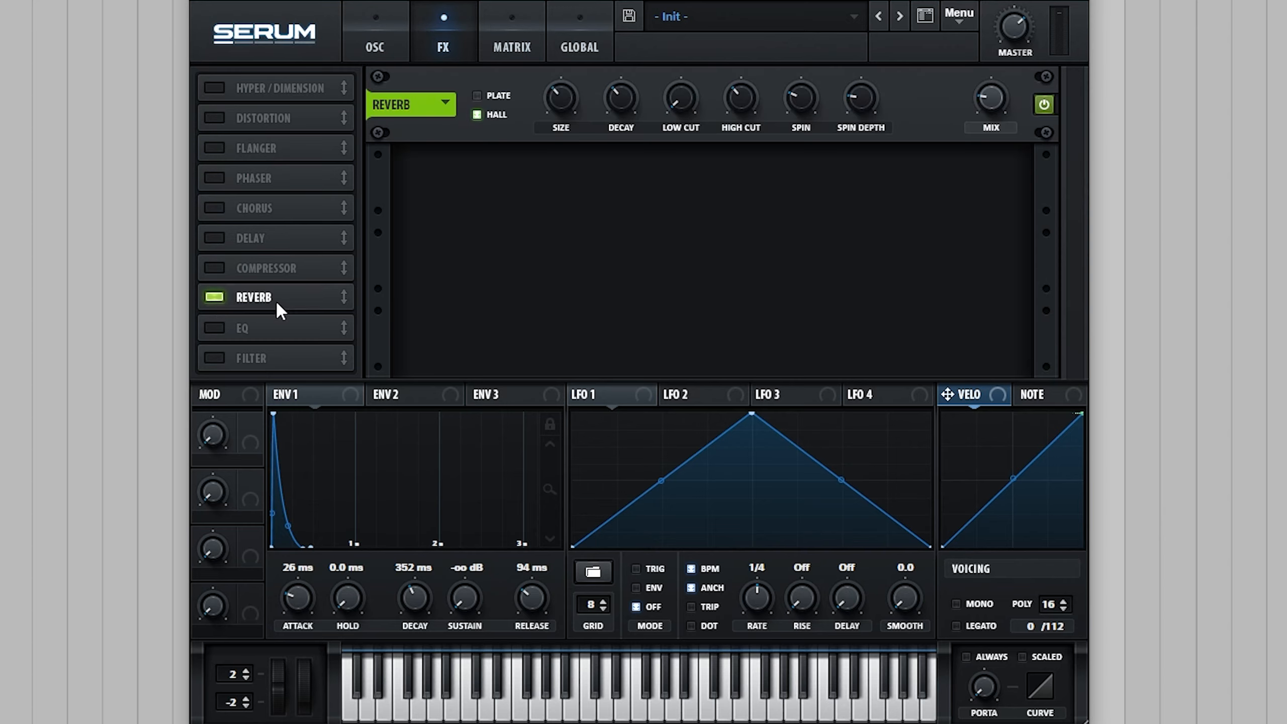
# Move the reverb to the top of the chain and drop its low cut to 0%
pyautogui.moveTo(254, 298); pyautogui.dragTo(255, 87)
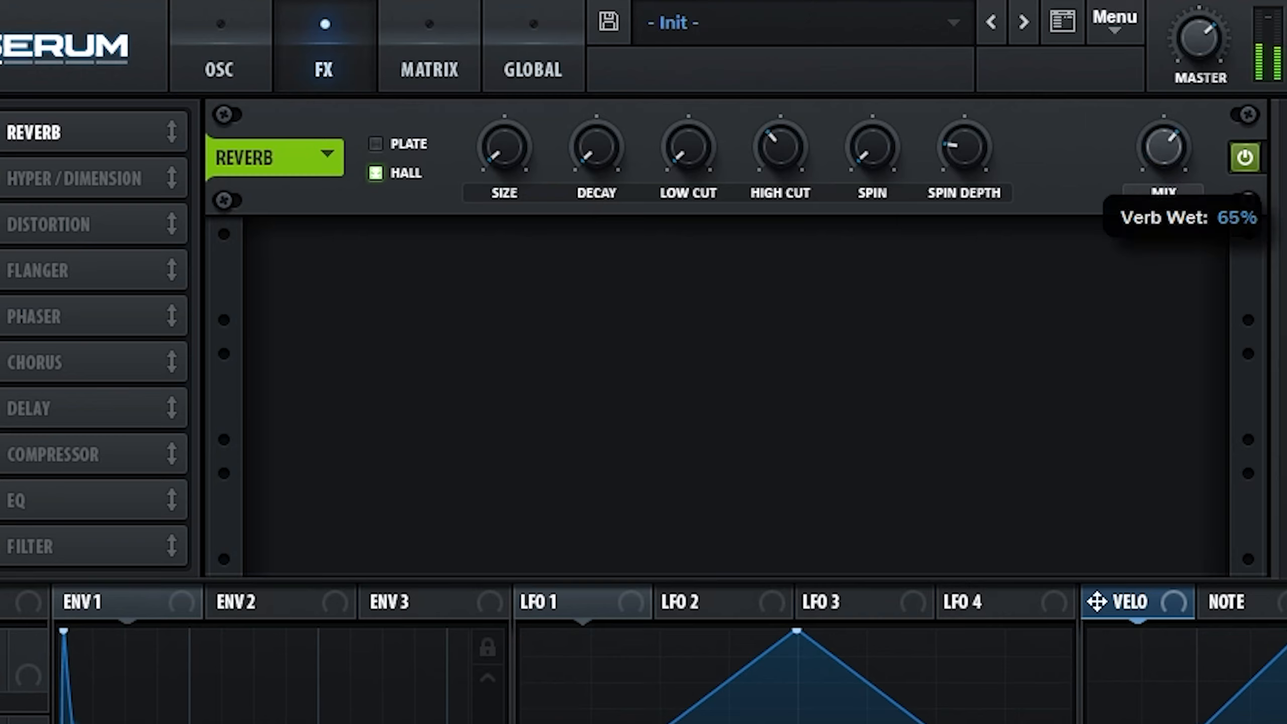
pyautogui.moveTo(1198, 41)
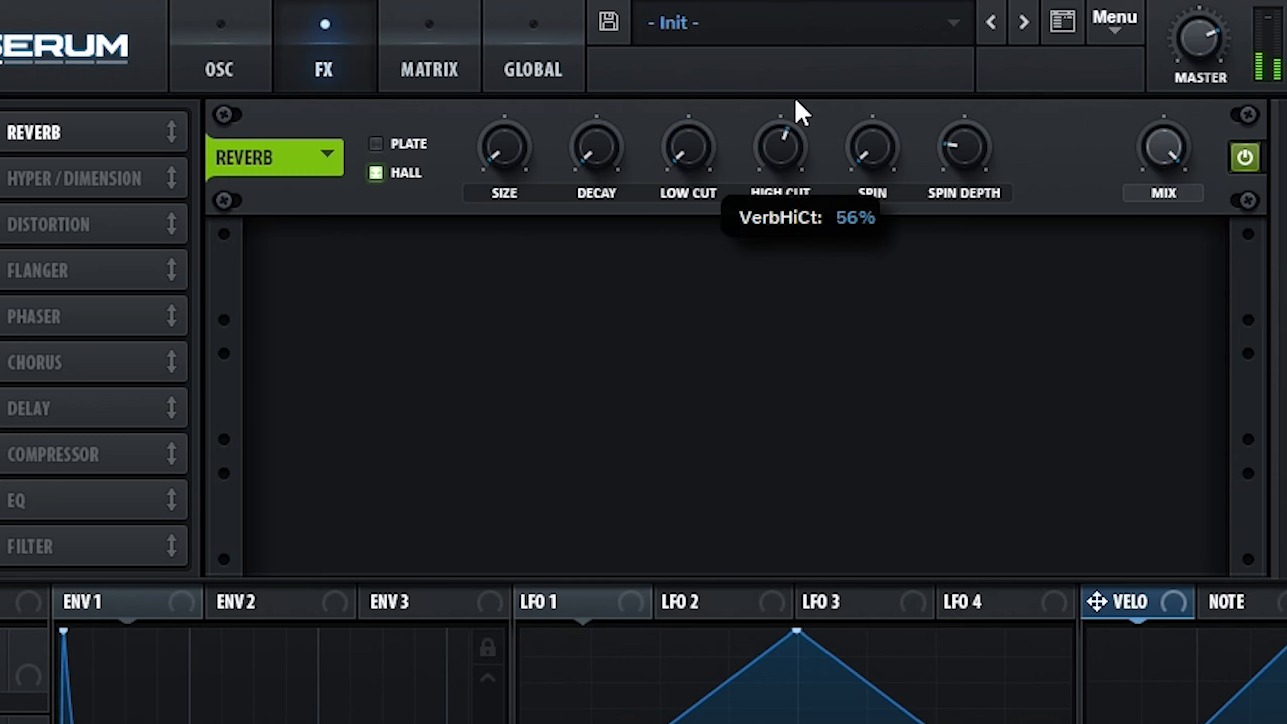
pyautogui.moveTo(692, 168)
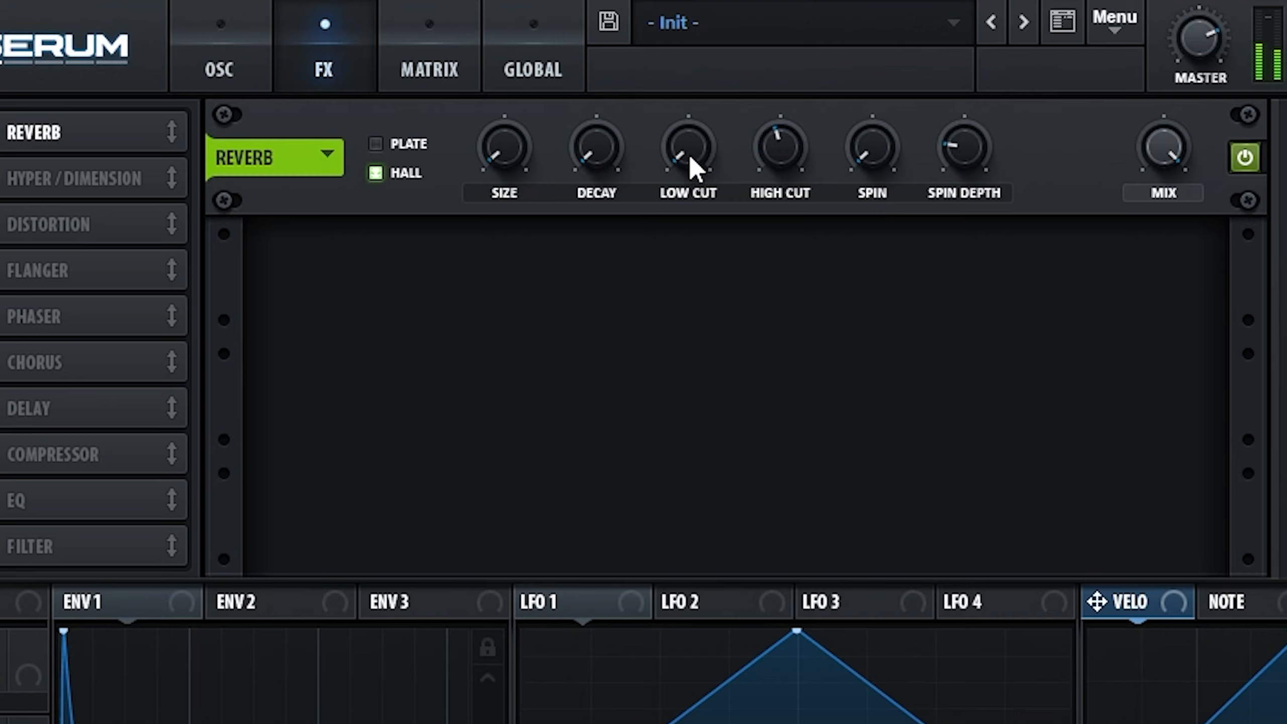
pyautogui.moveTo(688, 148); pyautogui.dragTo(688, 144)
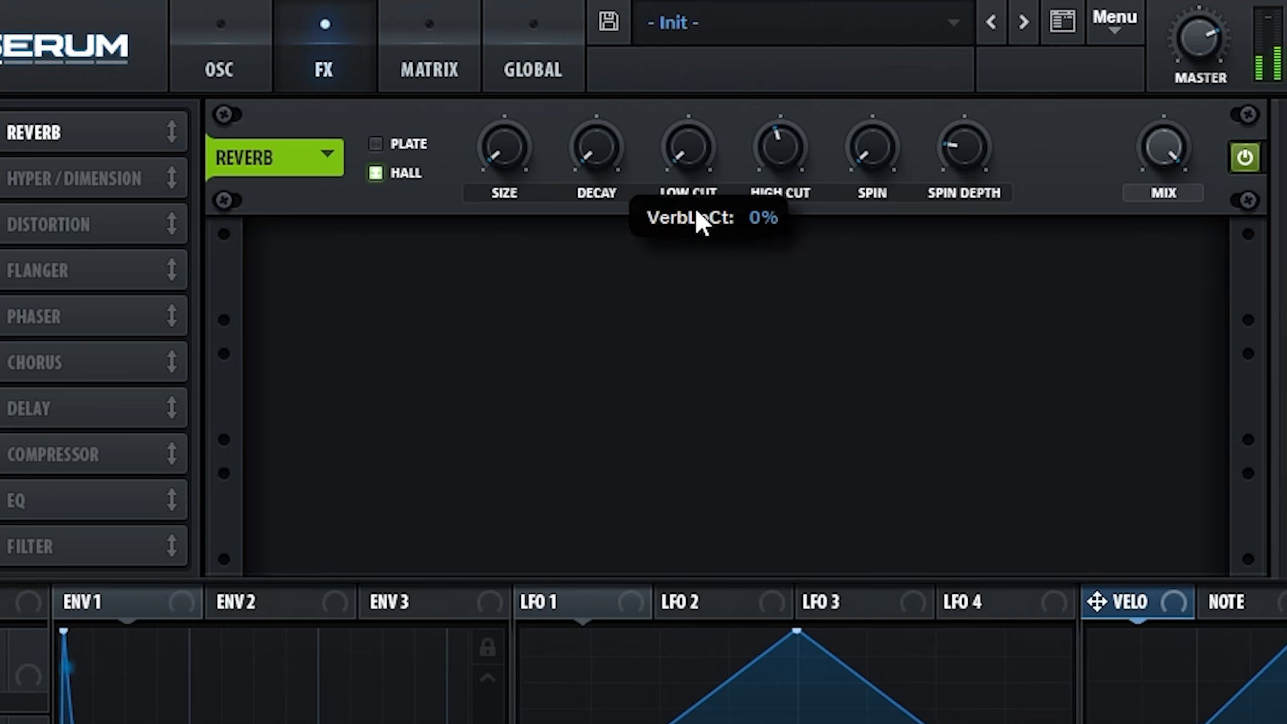
pyautogui.moveTo(1062, 319)
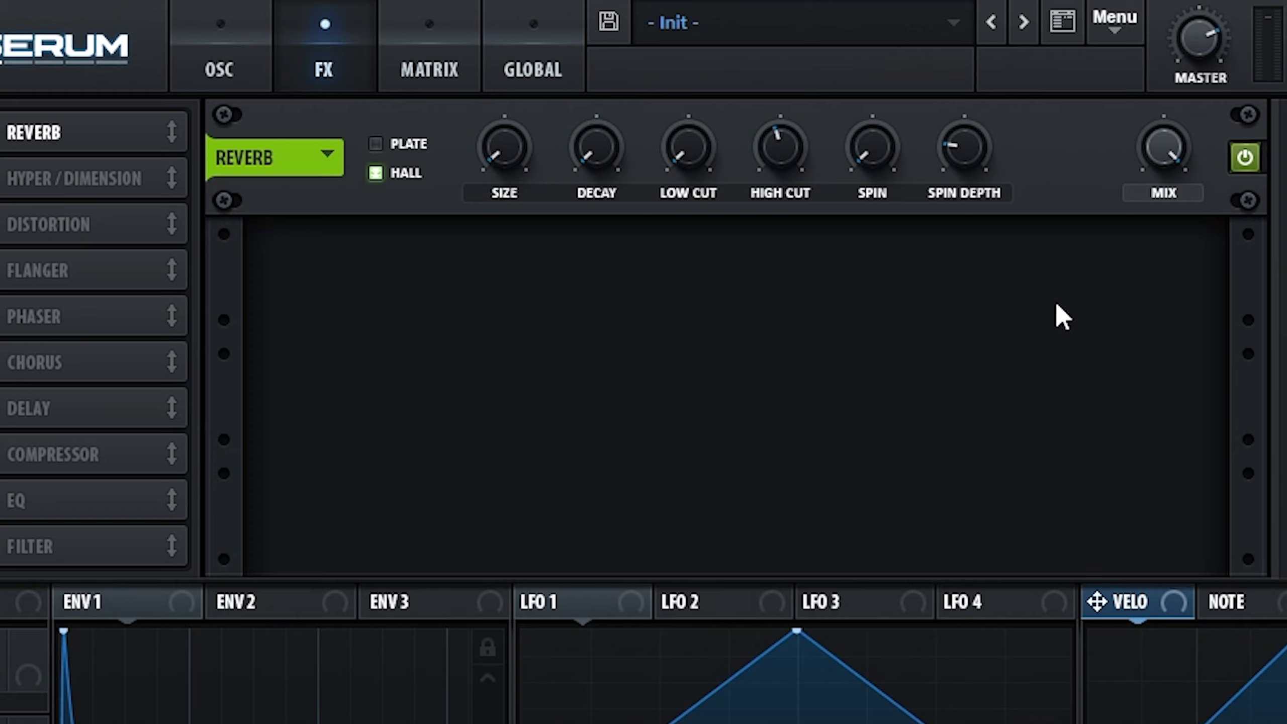
pyautogui.moveTo(872, 150)
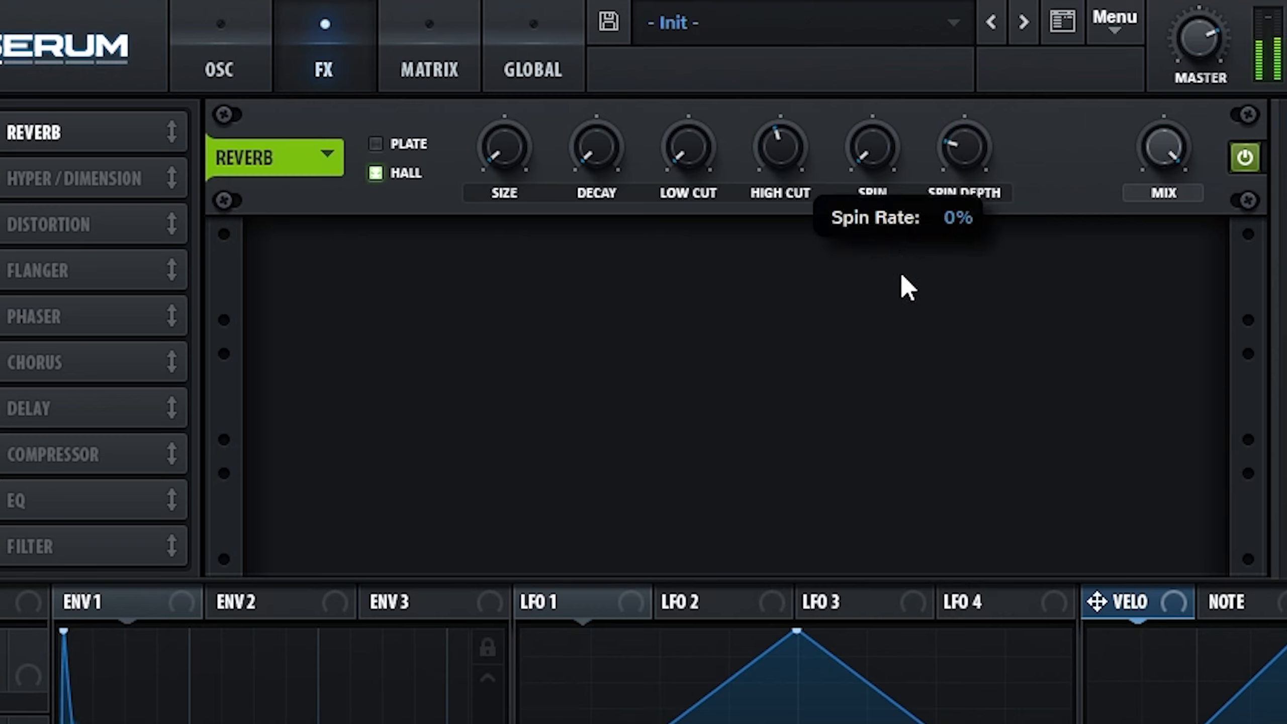
pyautogui.moveTo(1030, 345)
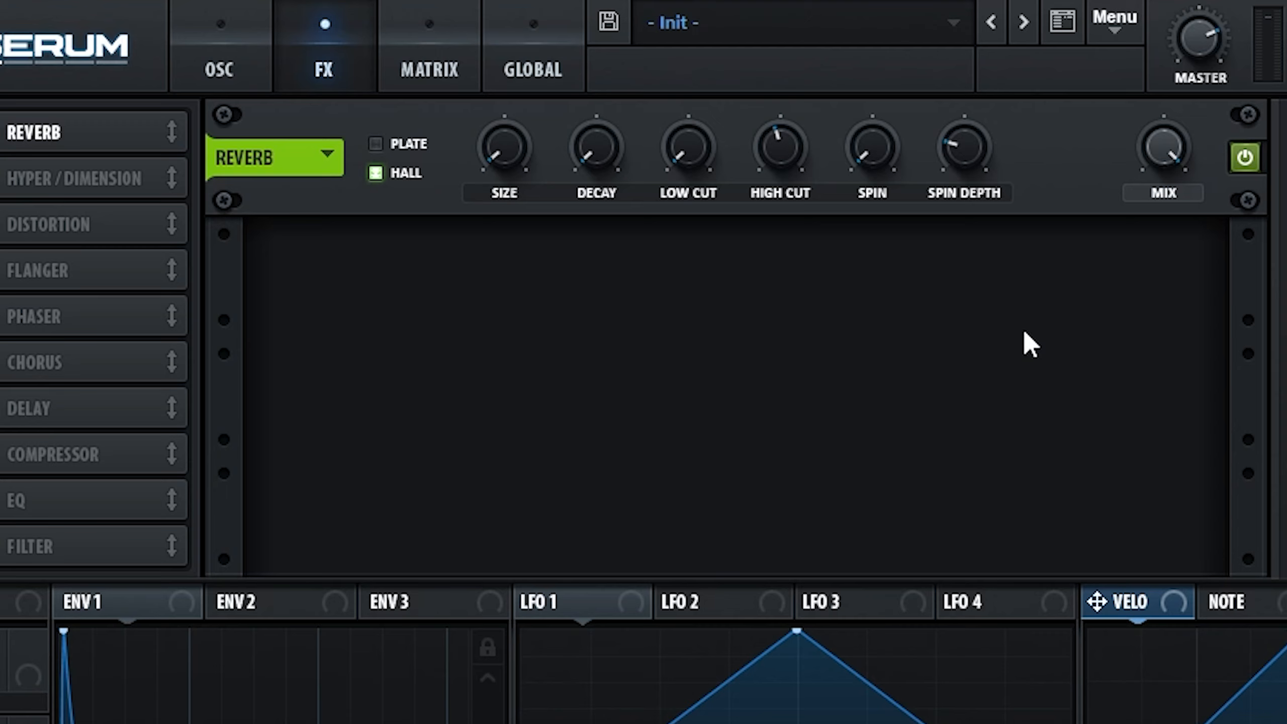
# Enable tube distortion after the reverb with its mix pulled back to ~77%
pyautogui.click(47, 223)
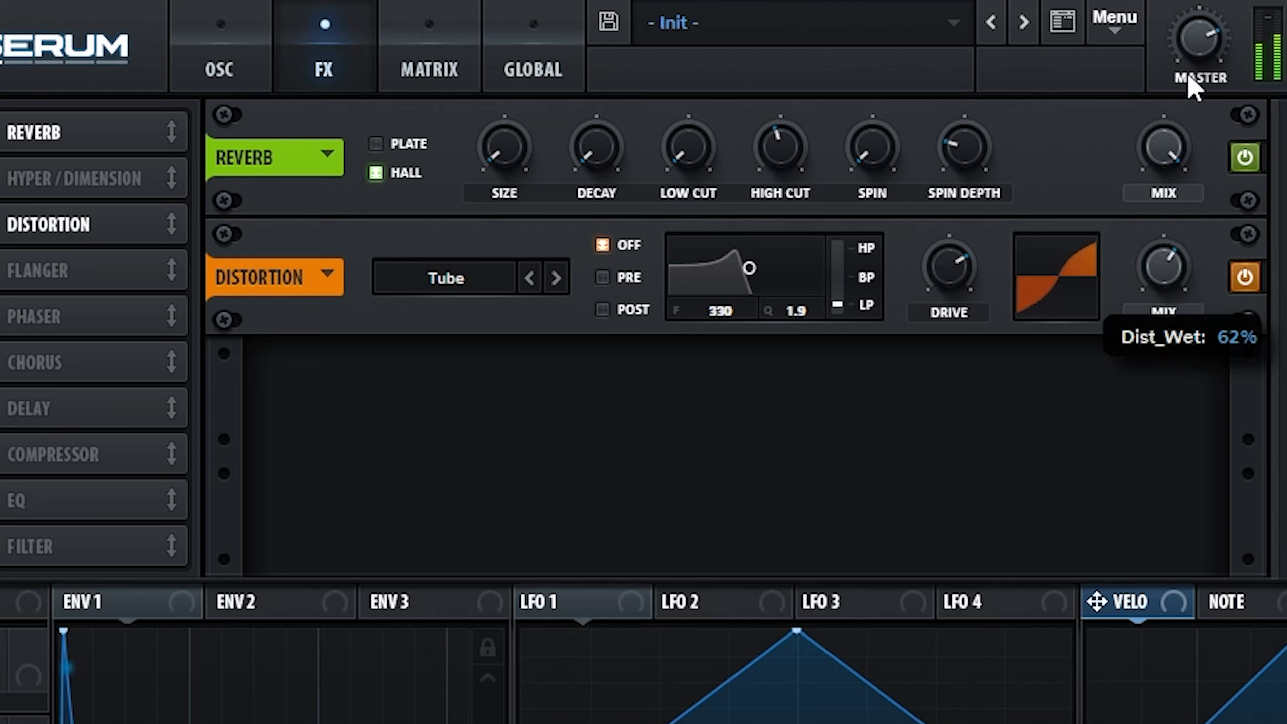
pyautogui.moveTo(1161, 266); pyautogui.dragTo(1162, 238)
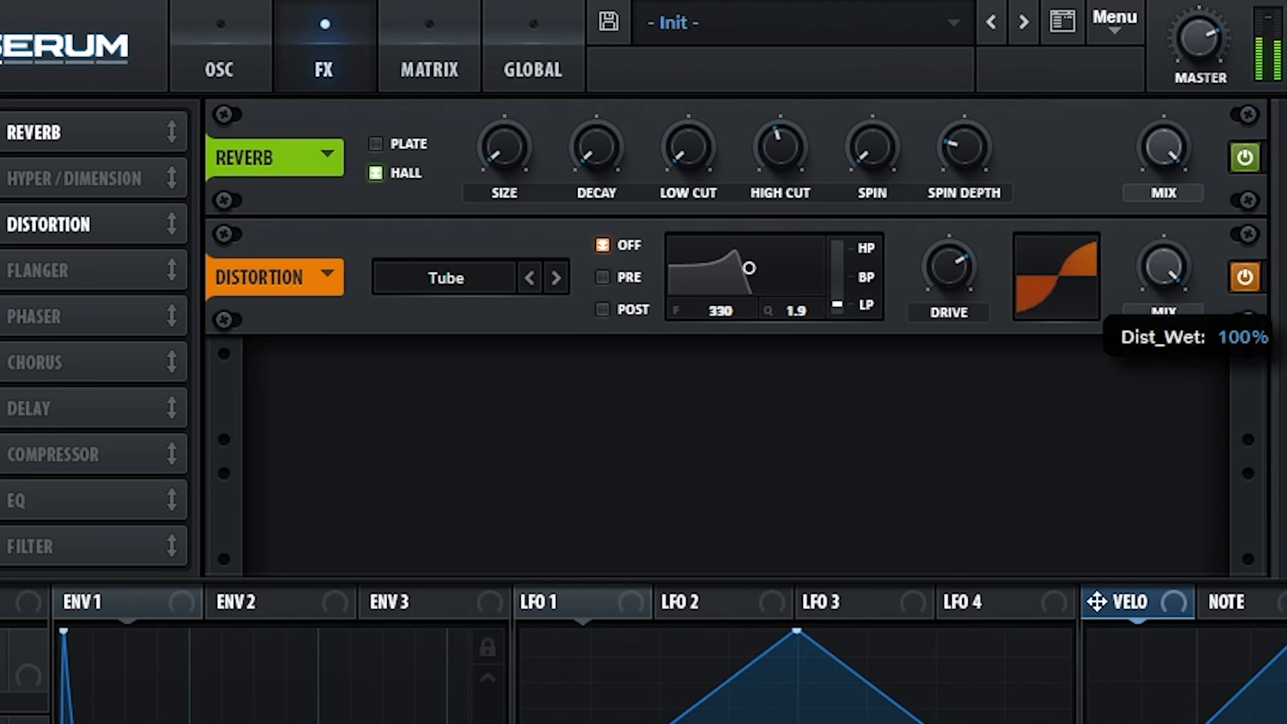
pyautogui.moveTo(1160, 262); pyautogui.dragTo(1161, 296)
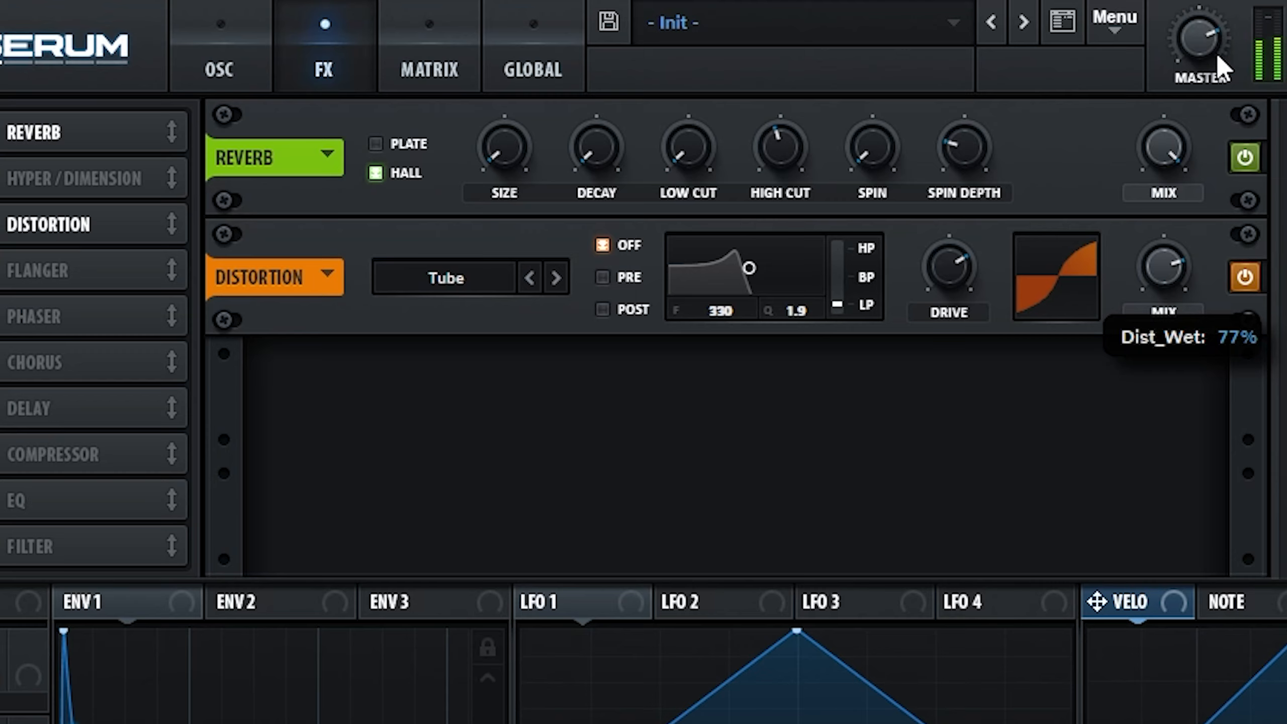
pyautogui.moveTo(1223, 50)
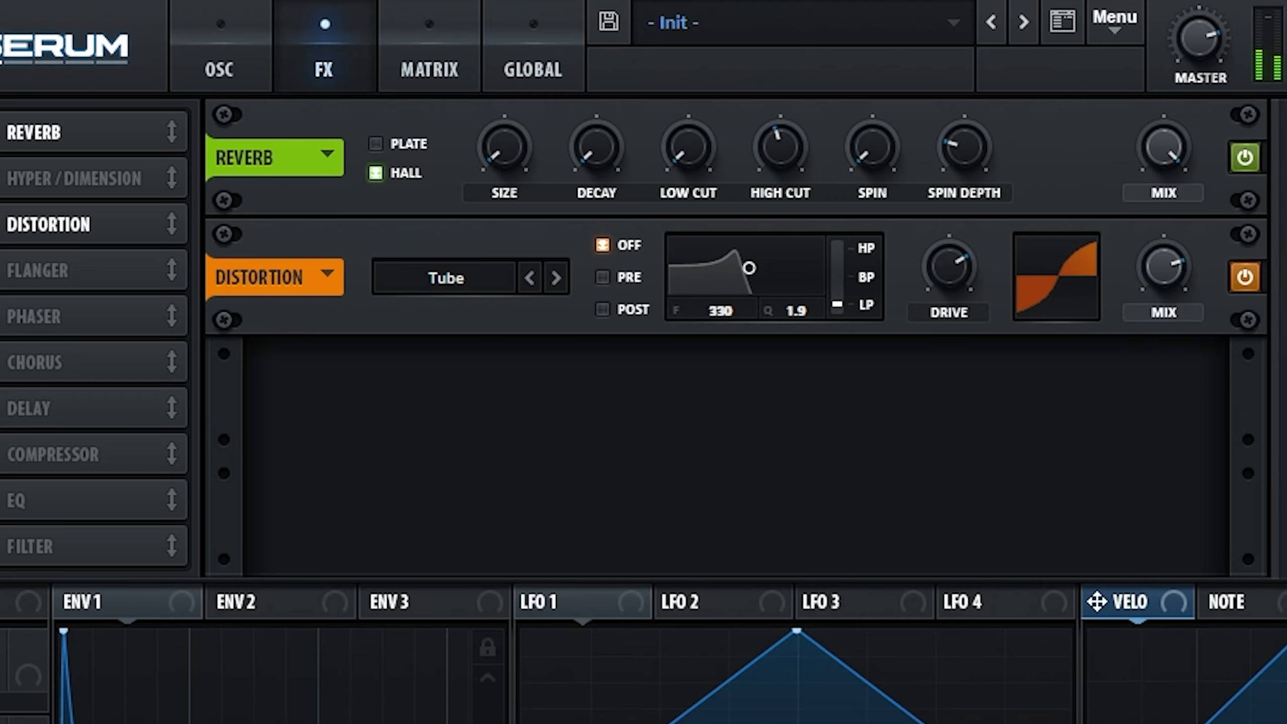
pyautogui.moveTo(469, 415)
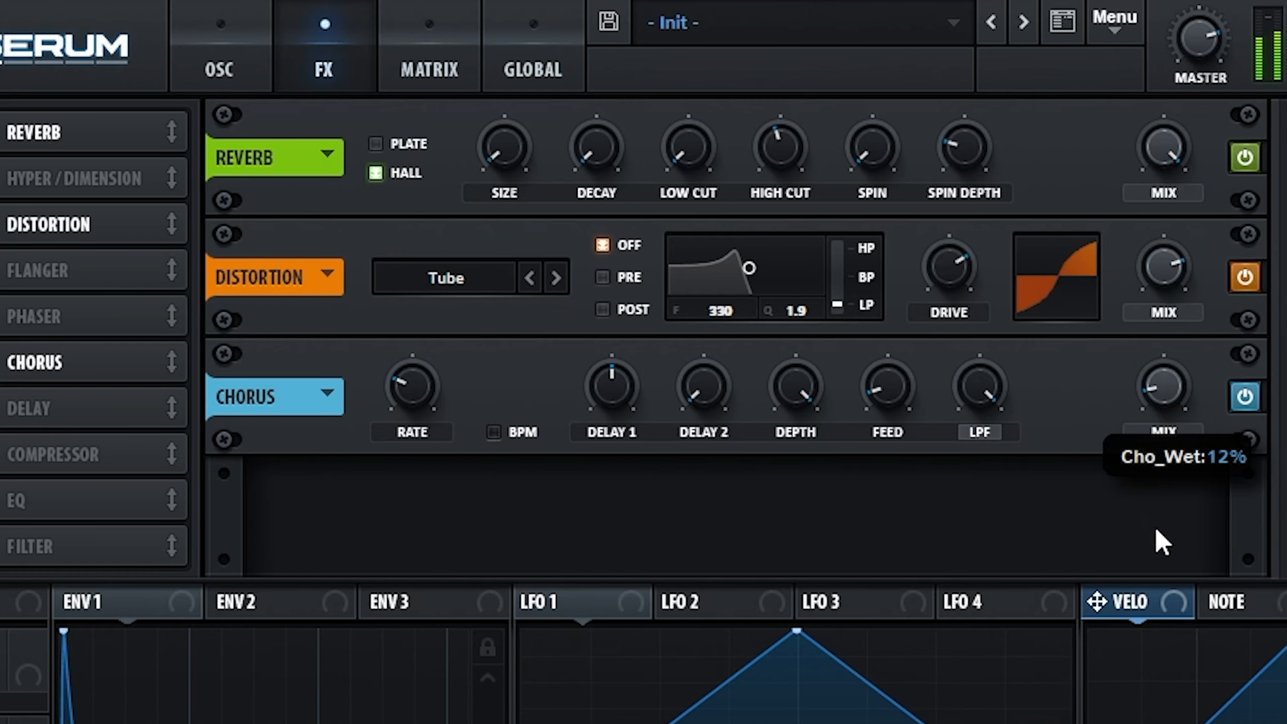
# Set the chorus mix, give ENV 2 a 123 ms release and modulate chorus mix by about -35
pyautogui.moveTo(1164, 386); pyautogui.dragTo(1164, 246)
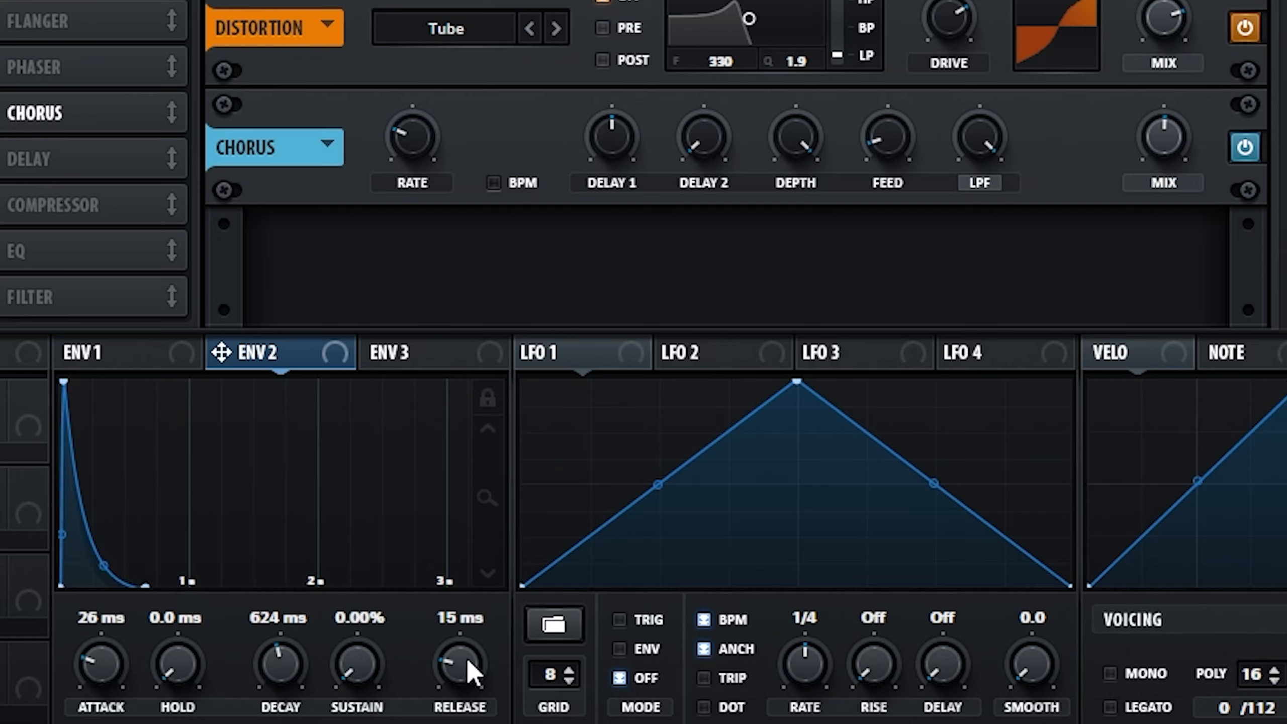
pyautogui.moveTo(458, 661); pyautogui.dragTo(450, 633)
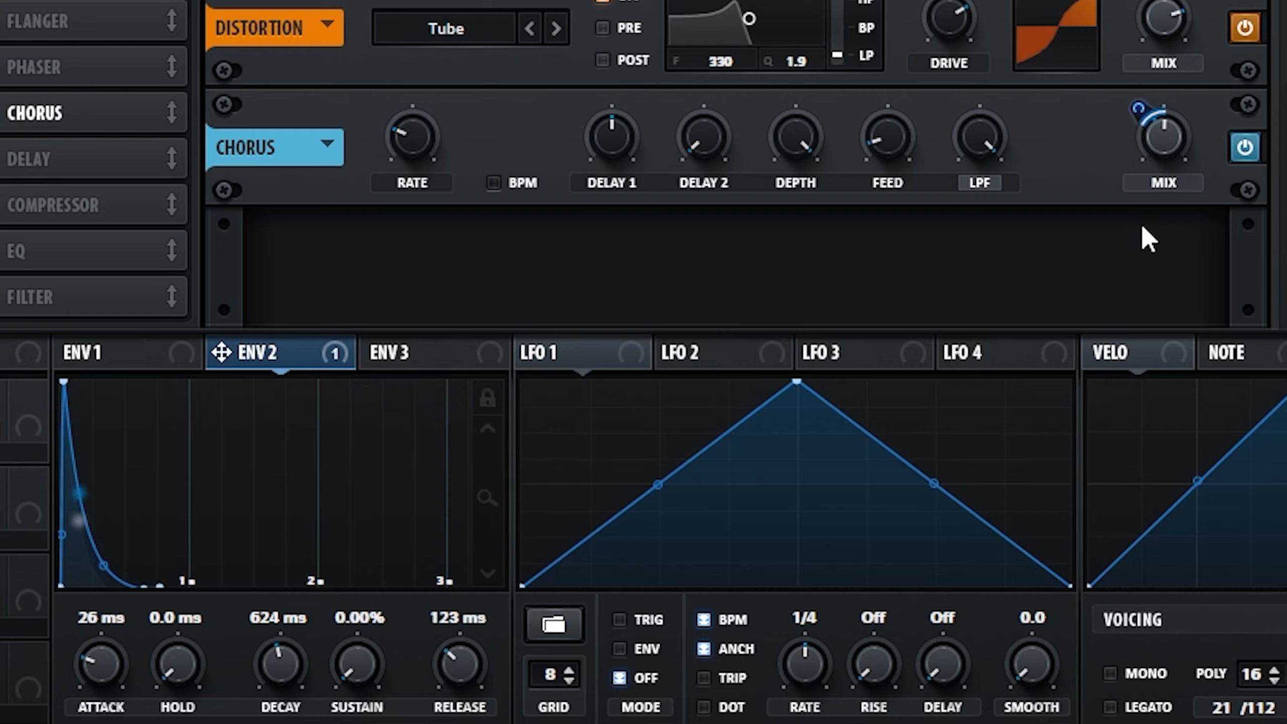
pyautogui.moveTo(1134, 136); pyautogui.dragTo(1134, 172)
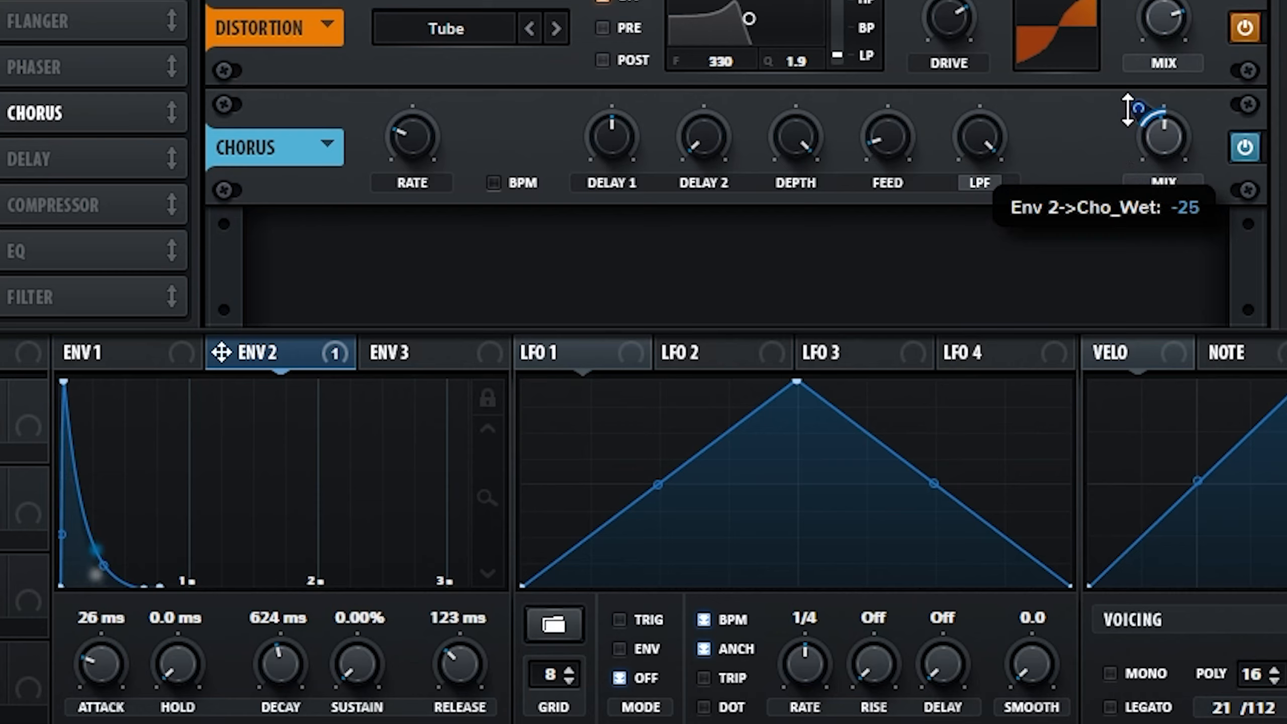
pyautogui.moveTo(1132, 122); pyautogui.dragTo(1132, 99)
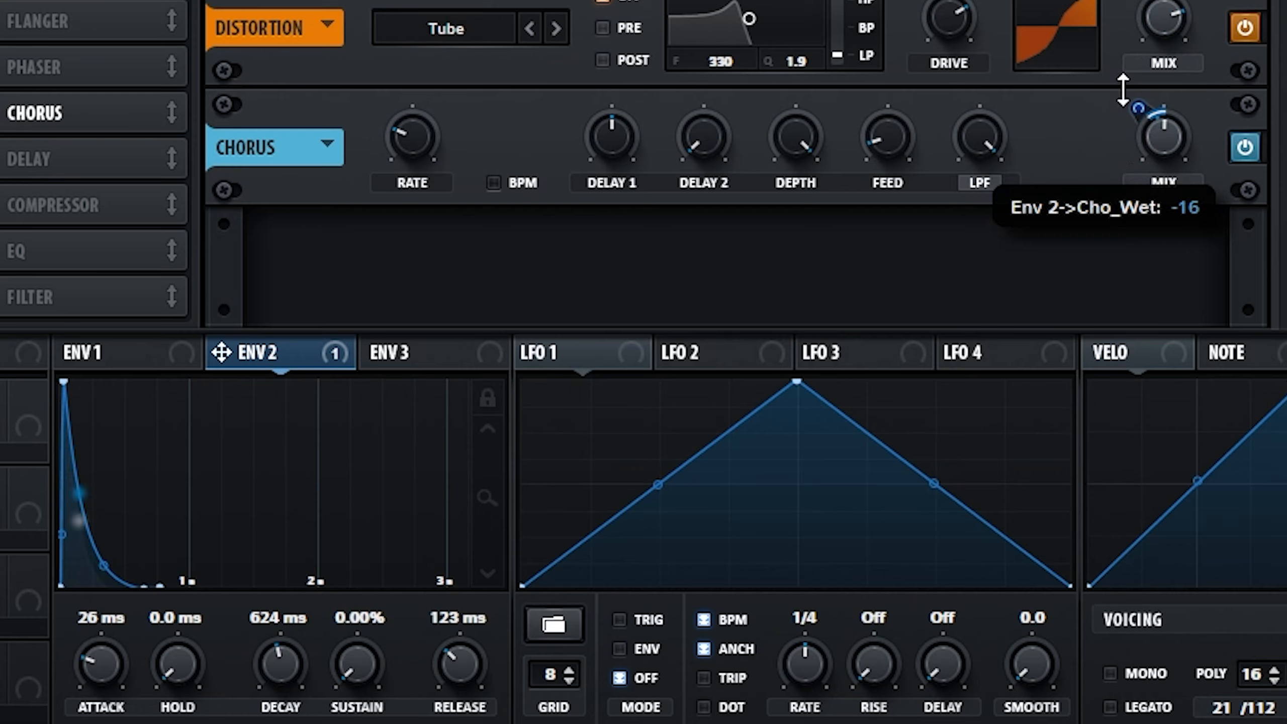
pyautogui.moveTo(1125, 91); pyautogui.dragTo(1125, 132)
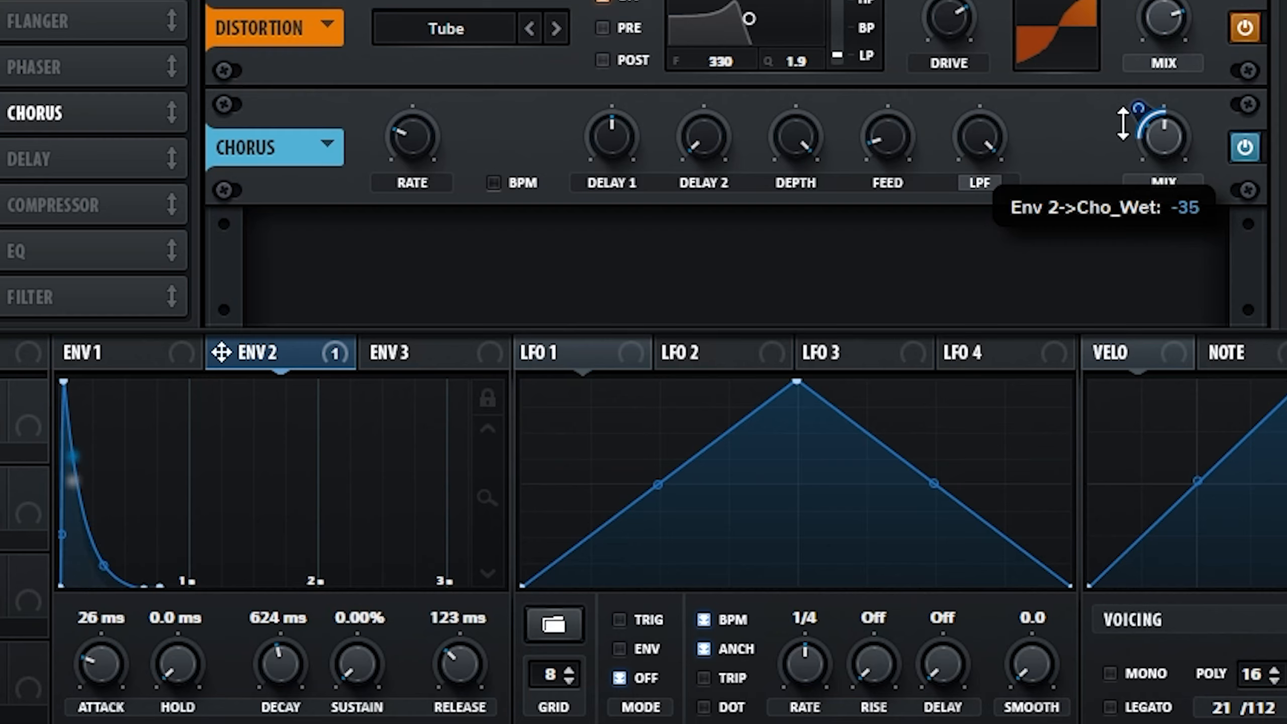
pyautogui.moveTo(1125, 148)
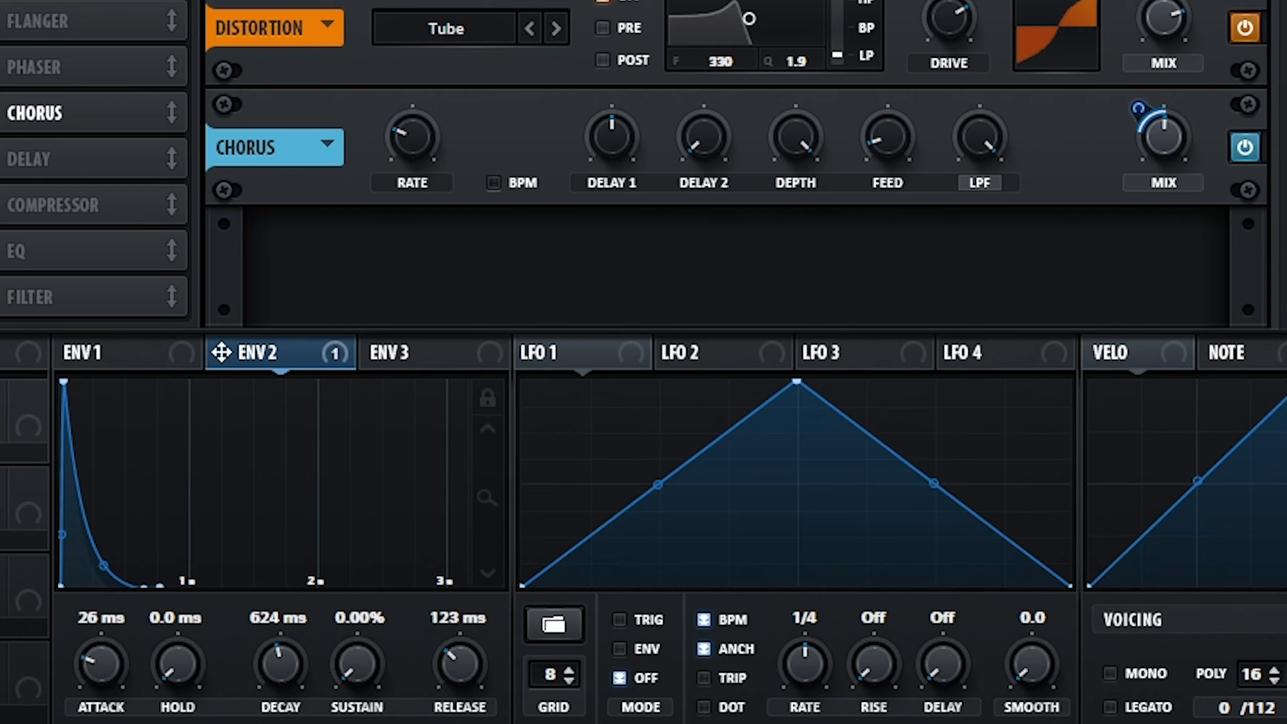
# Switch on the Filter effect (MG Low 6) after the chorus
pyautogui.click(49, 296)
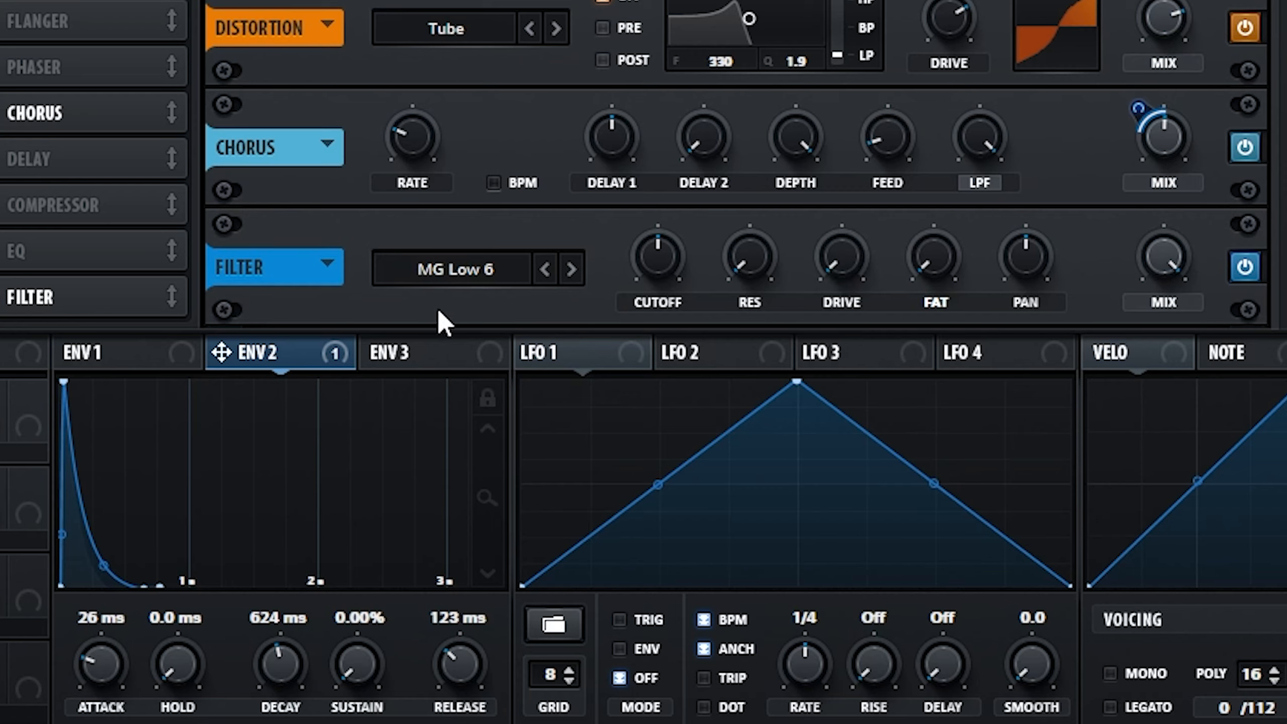
pyautogui.moveTo(228, 355)
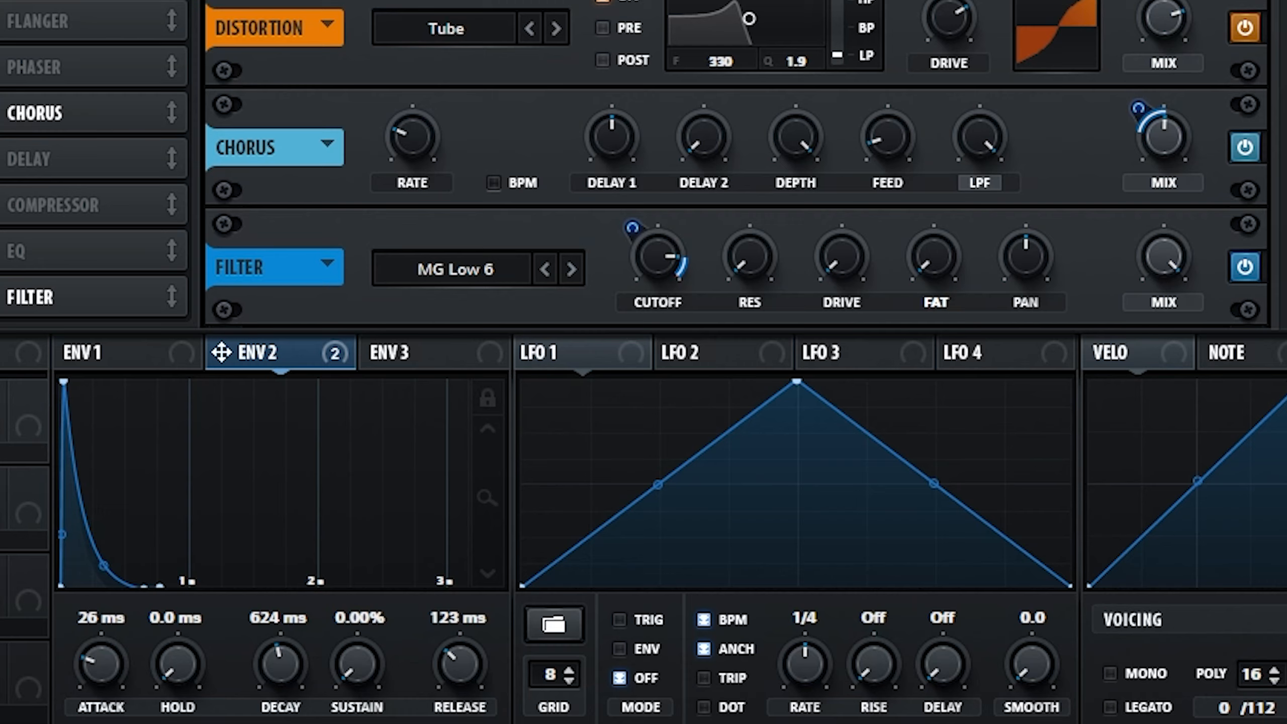
pyautogui.moveTo(977, 94)
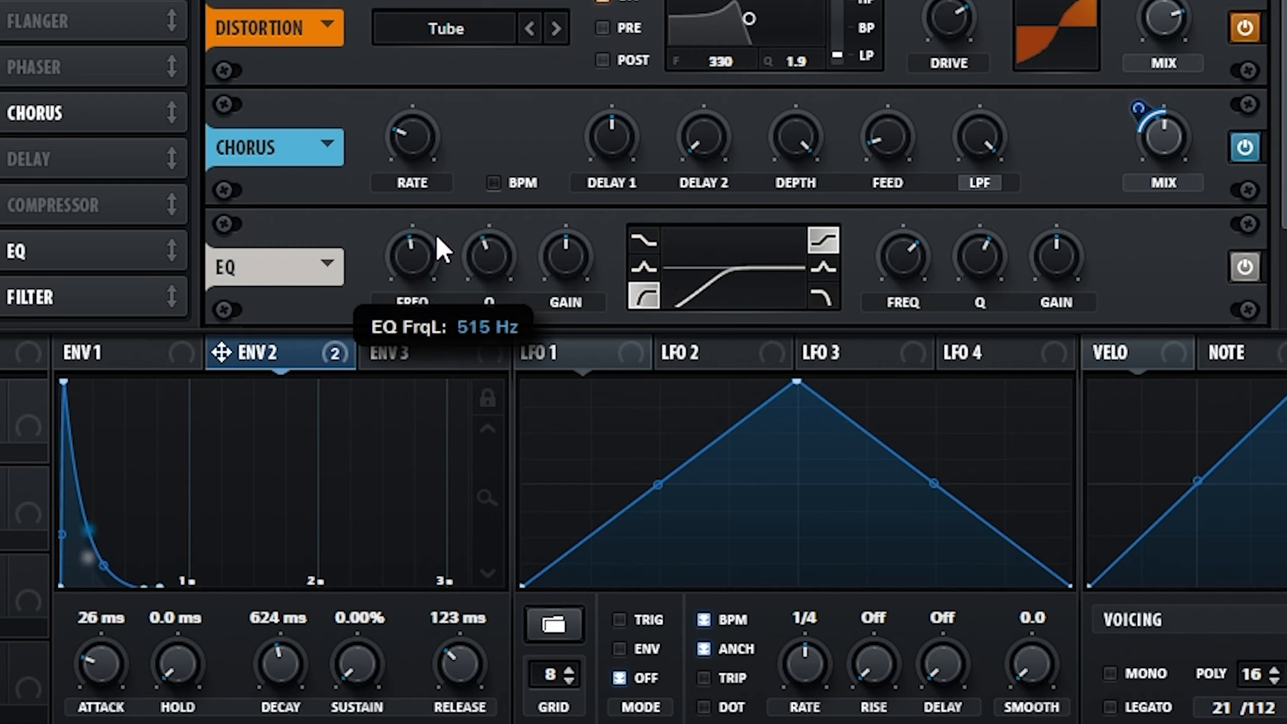
# Lower the EQ's low band frequency from 515 Hz to about 339 Hz
pyautogui.moveTo(412, 255); pyautogui.dragTo(444, 280)
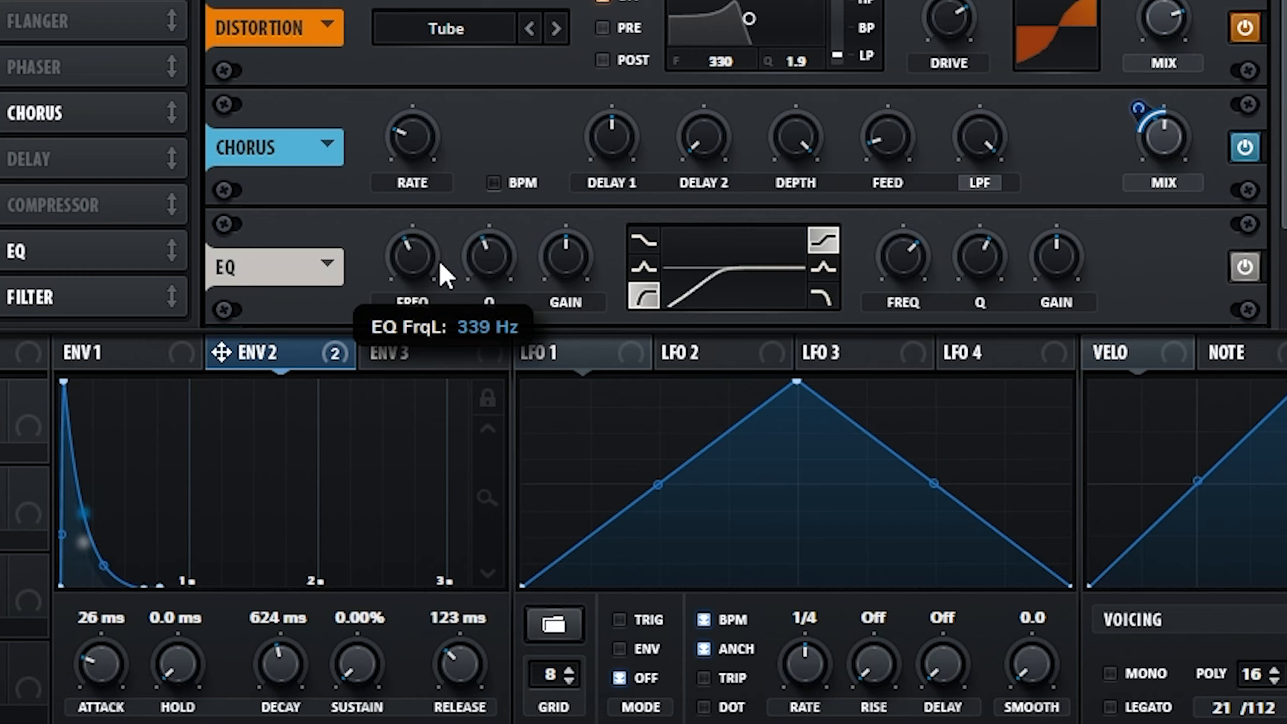